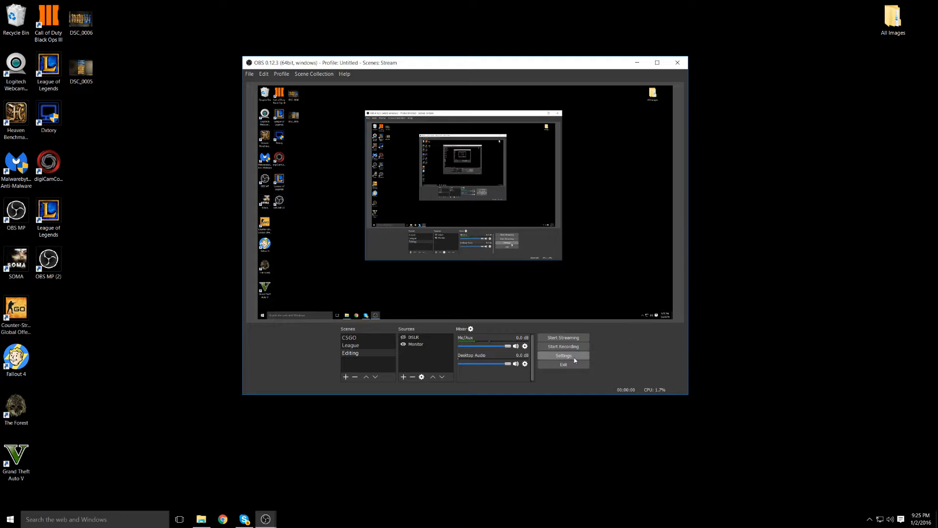
# Bring up the Output page of the OBS Settings window
pyautogui.click(562, 355)
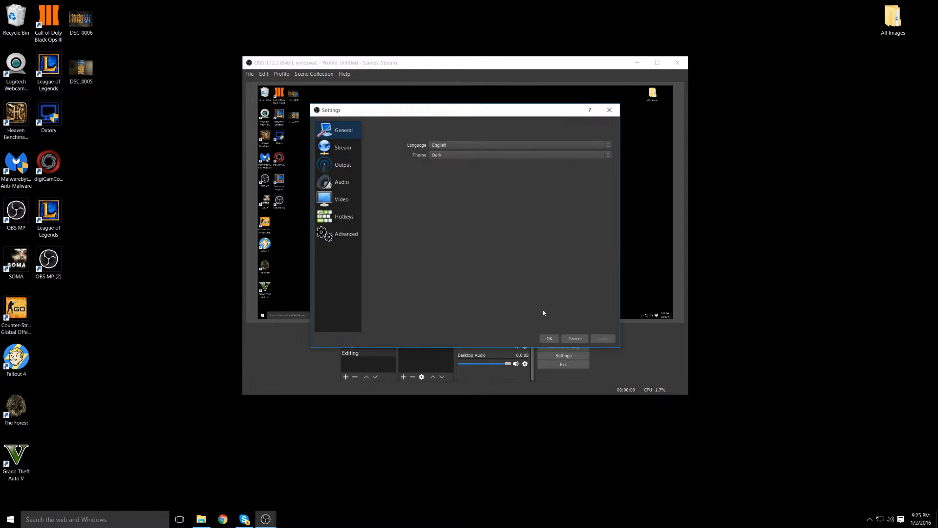
pyautogui.click(342, 164)
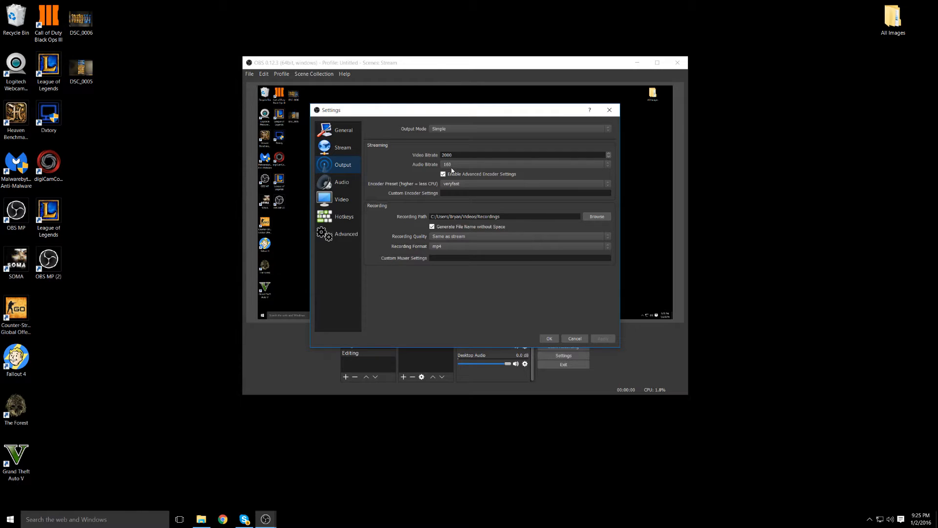
# Change the Output Mode from Simple to Advanced for separate streaming and recording settings
pyautogui.click(607, 128)
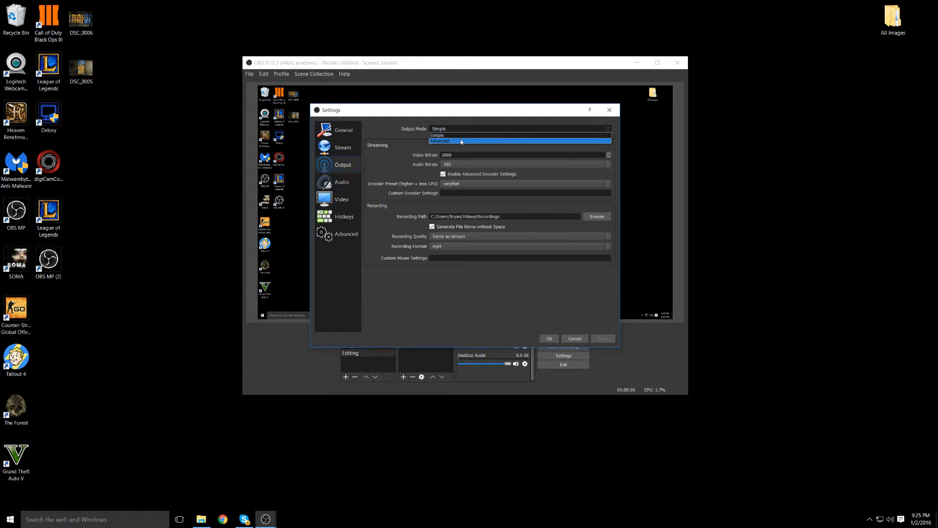
pyautogui.click(440, 141)
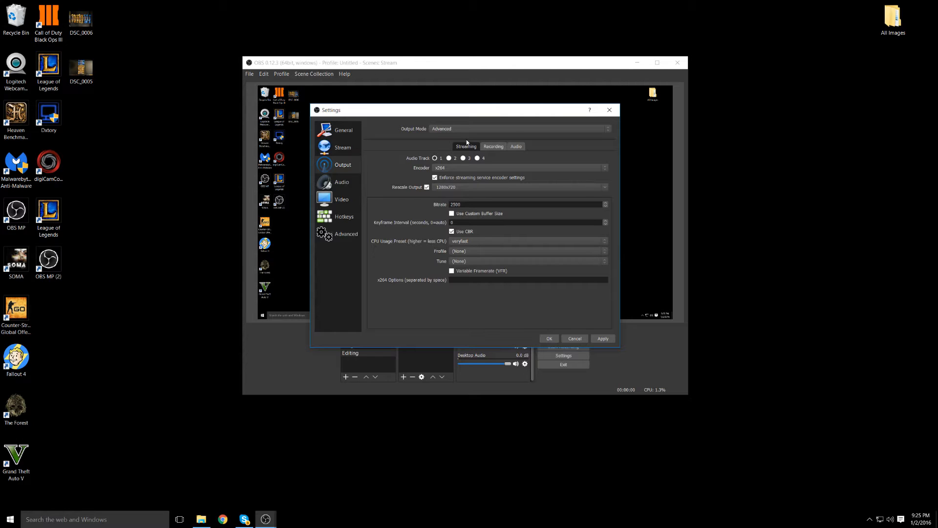
pyautogui.moveTo(508, 198)
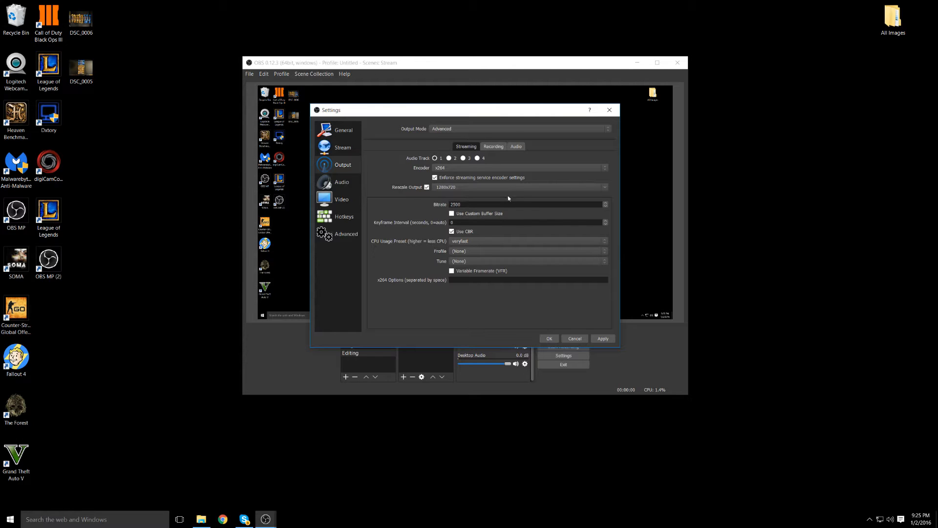
pyautogui.moveTo(508, 198)
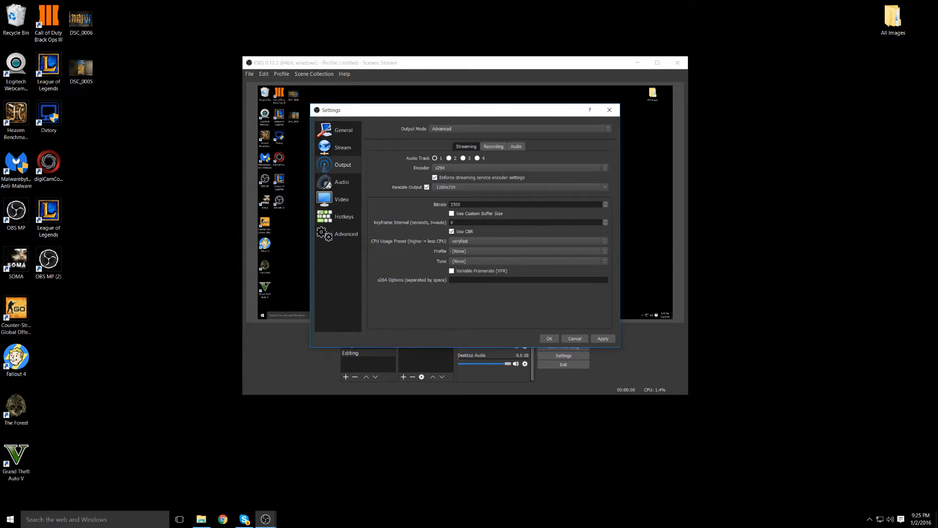
pyautogui.moveTo(411, 209)
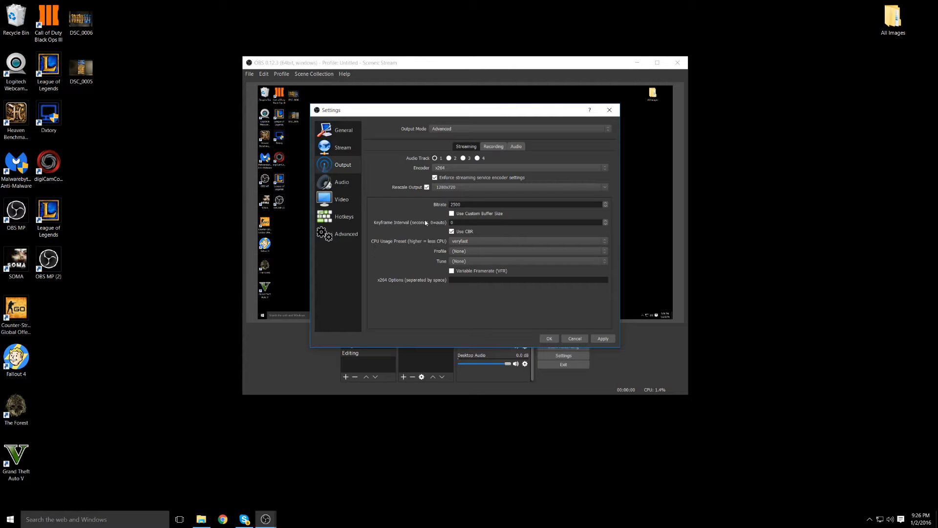
pyautogui.tripleClick(468, 204)
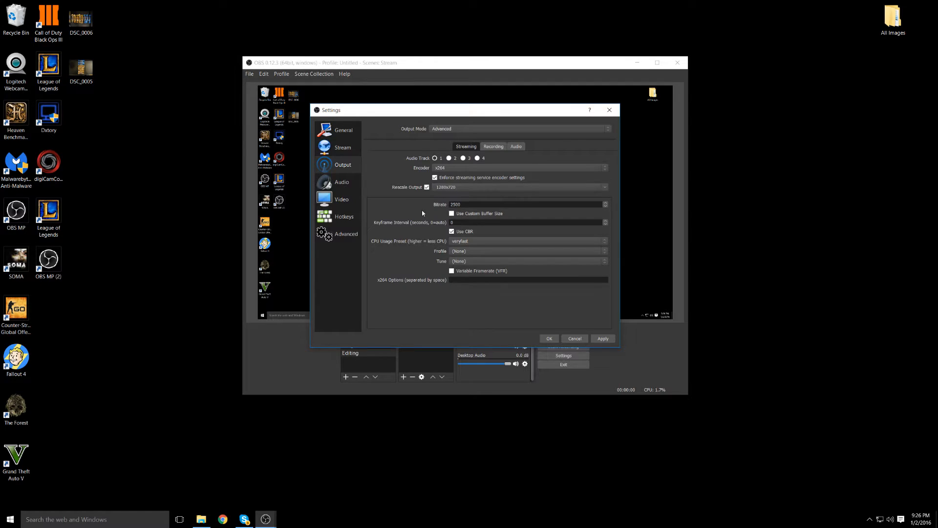
pyautogui.moveTo(470, 306)
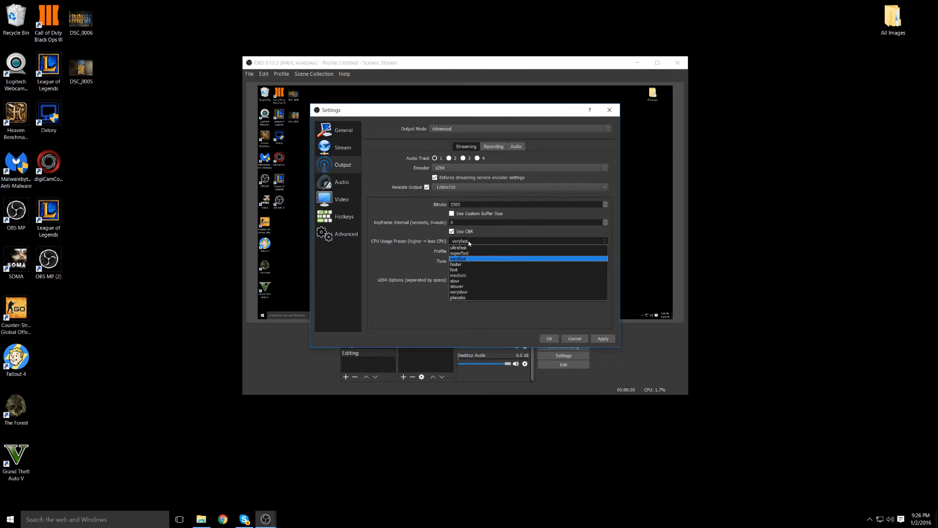
pyautogui.scroll(-3)
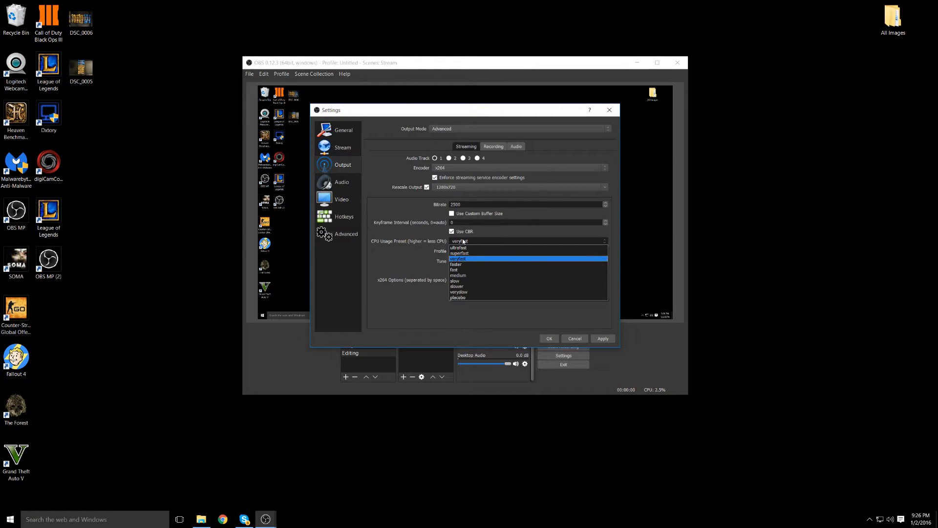
pyautogui.moveTo(466, 261)
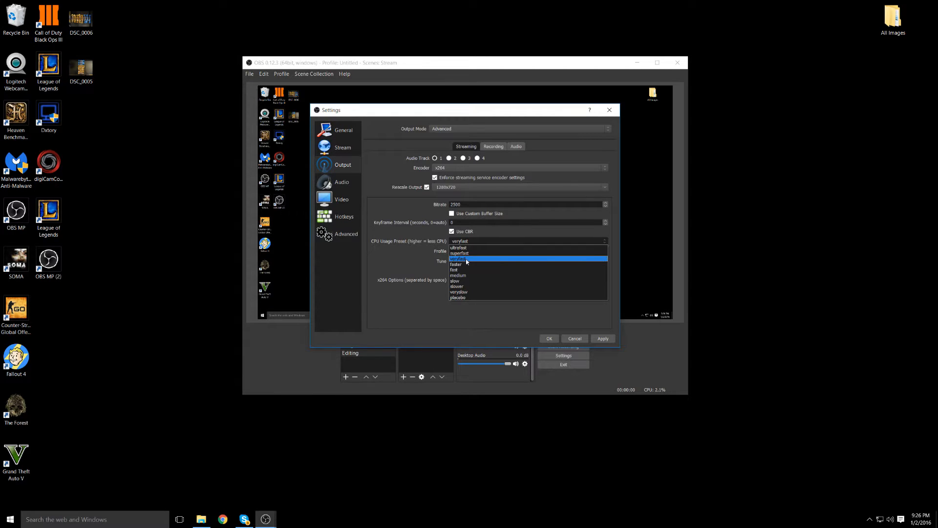
pyautogui.click(527, 258)
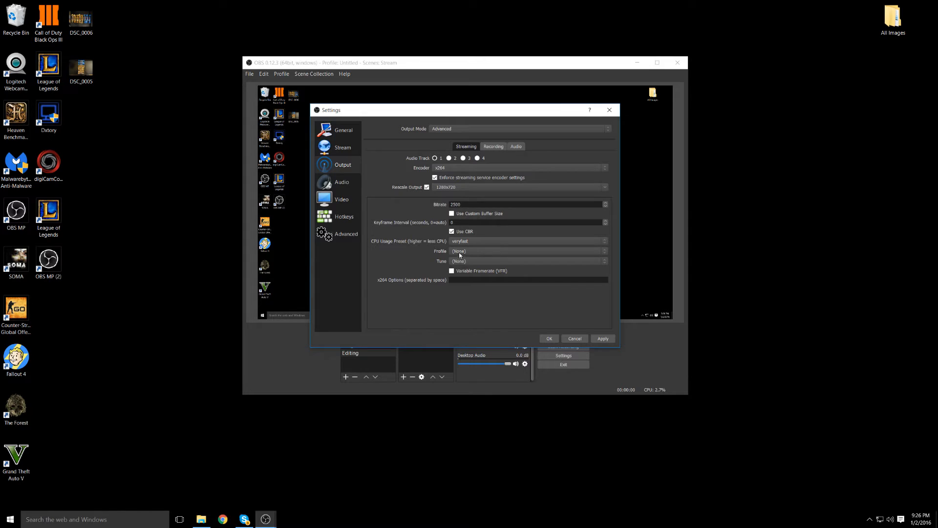
pyautogui.moveTo(398, 194)
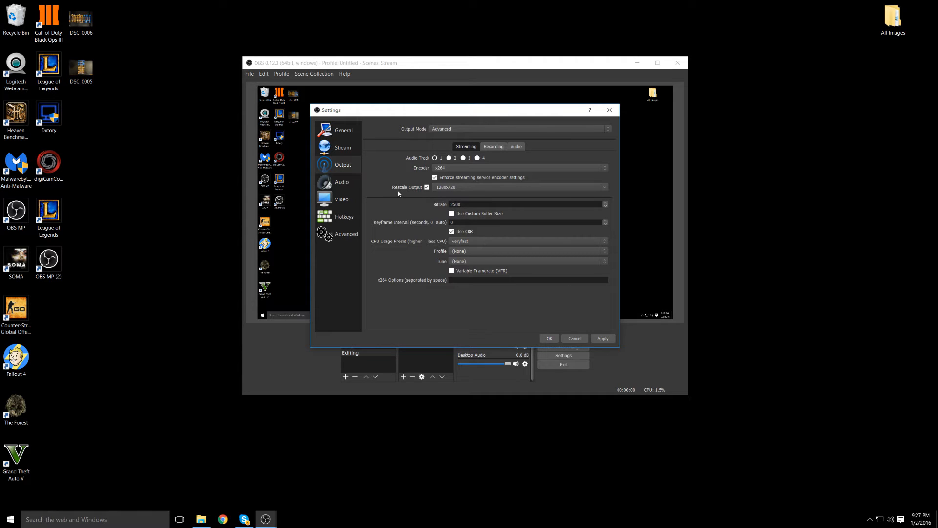
pyautogui.moveTo(453, 153)
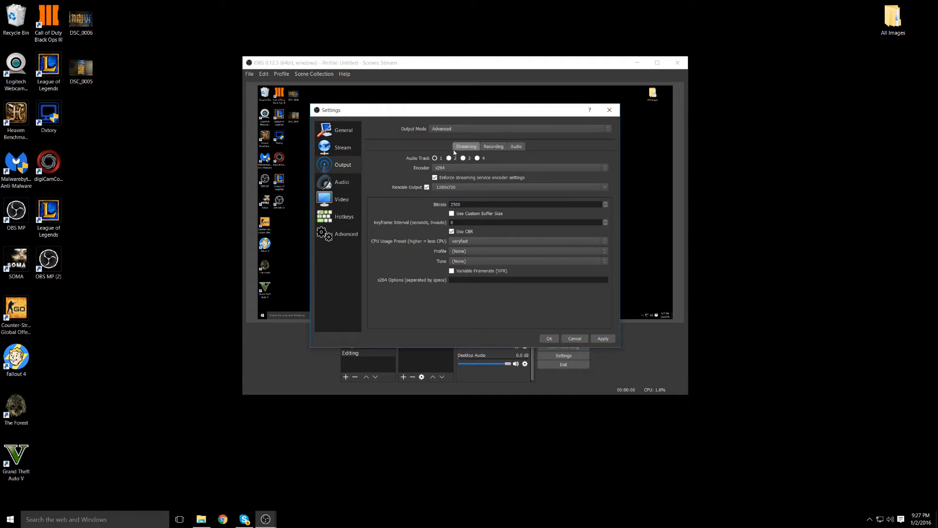
# On the Recording settings, keep the recording format at mp4
pyautogui.click(493, 146)
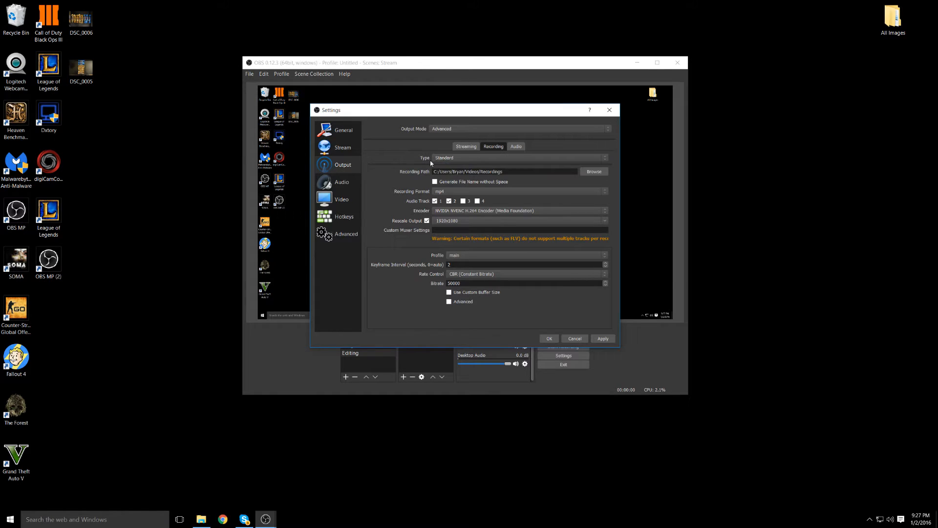
pyautogui.moveTo(445, 178)
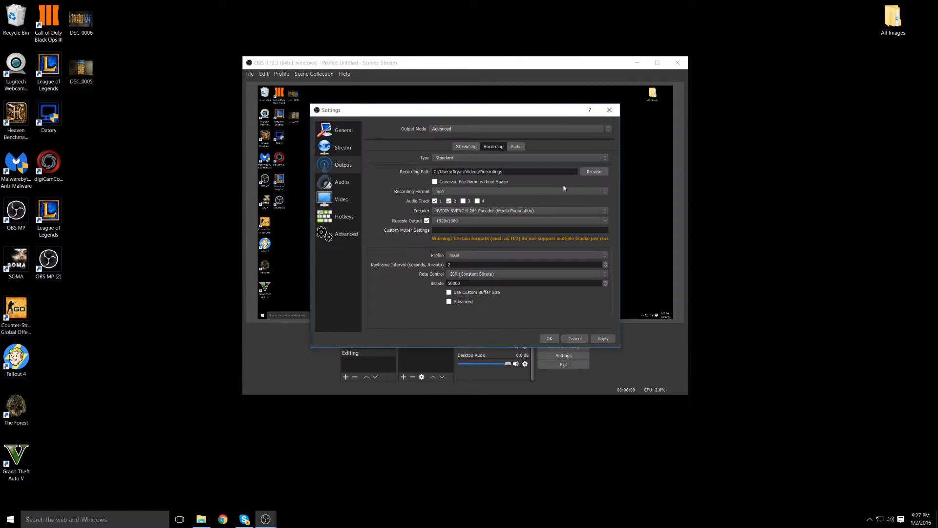
pyautogui.moveTo(413, 188)
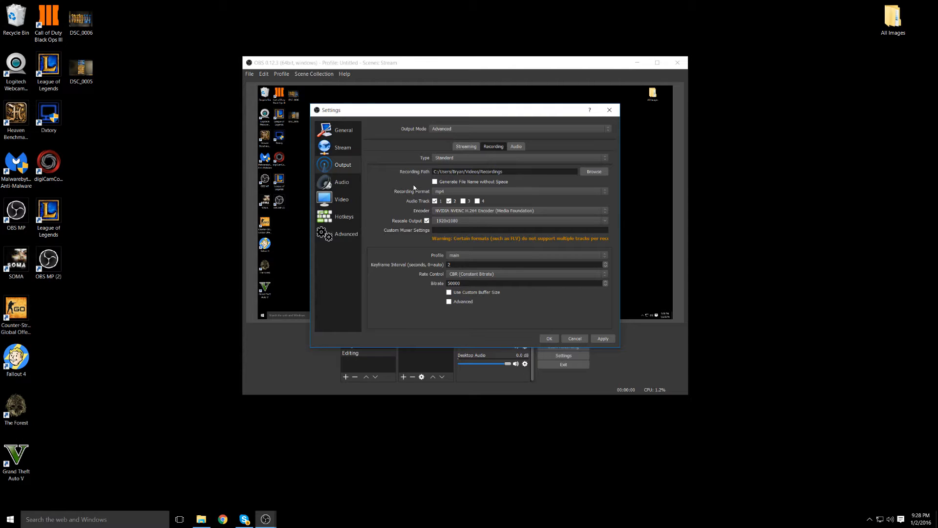
pyautogui.moveTo(519, 182)
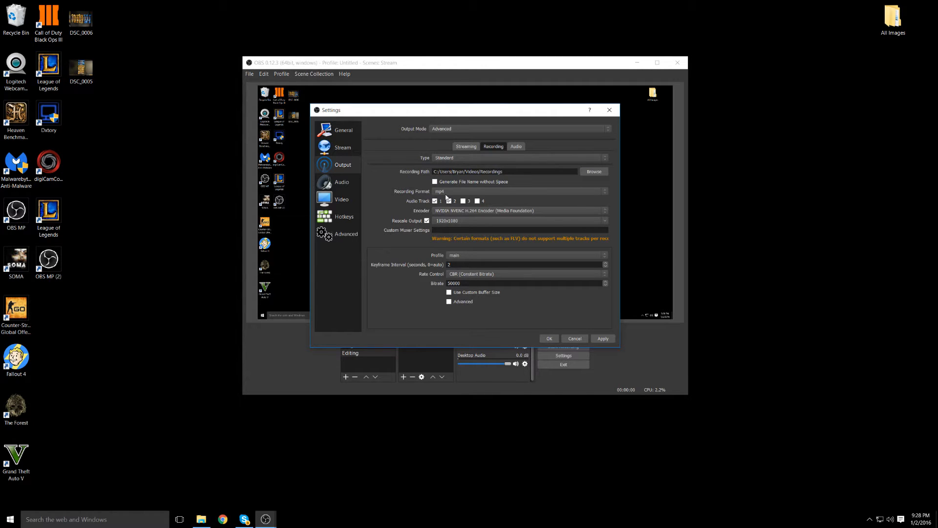
pyautogui.click(604, 191)
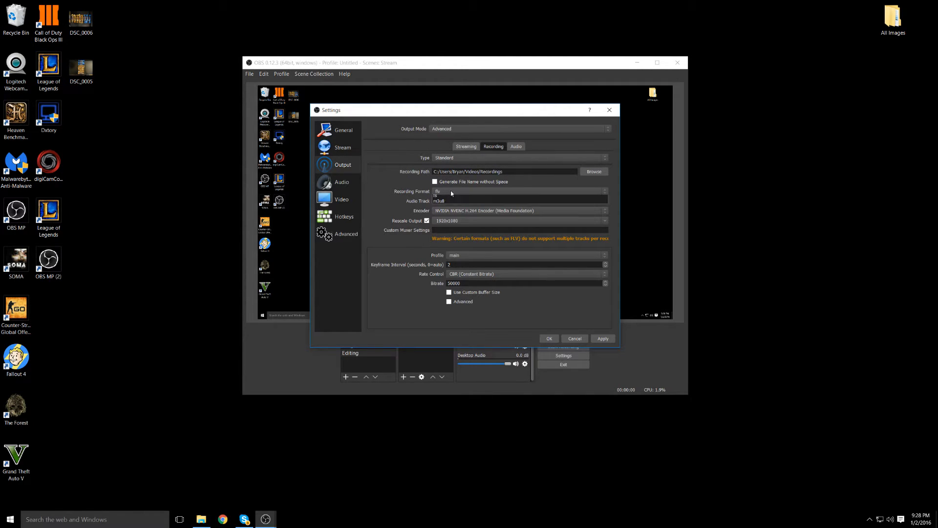
pyautogui.click(518, 191)
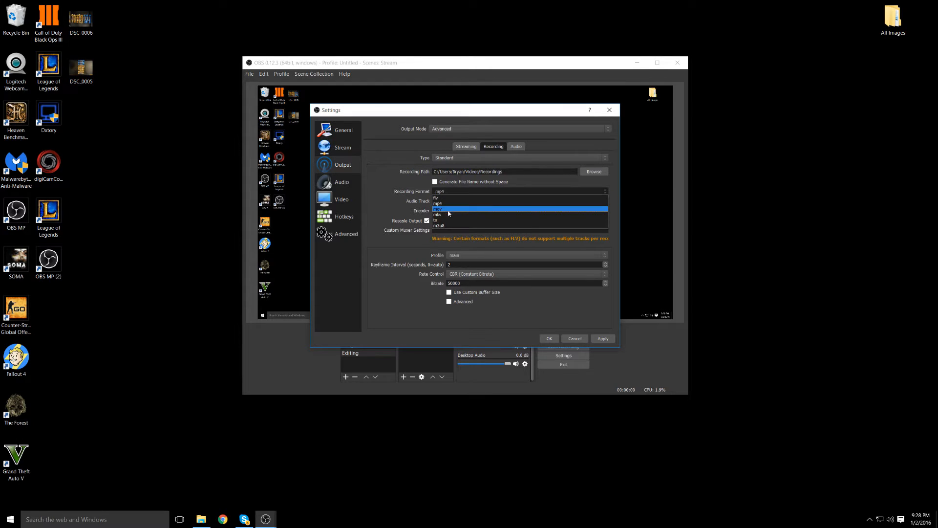
pyautogui.click(438, 204)
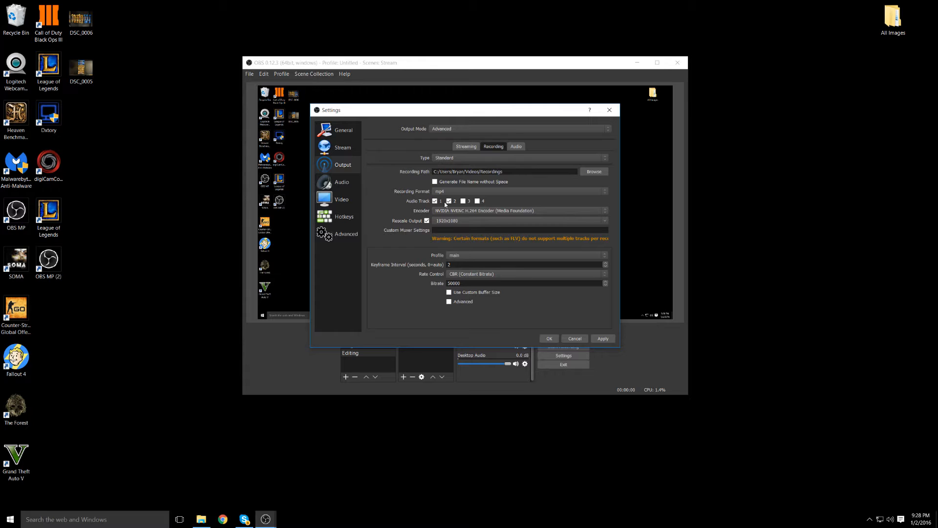
pyautogui.moveTo(414, 187)
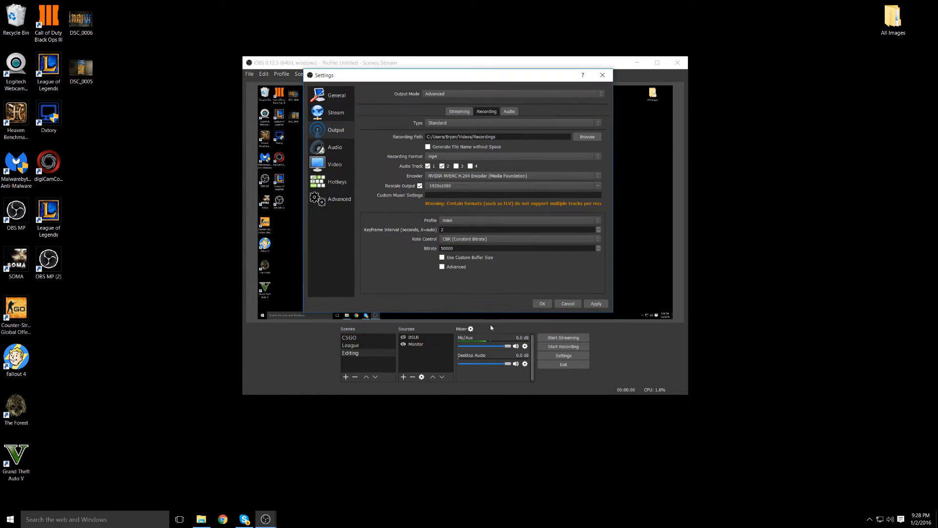
pyautogui.moveTo(491, 347)
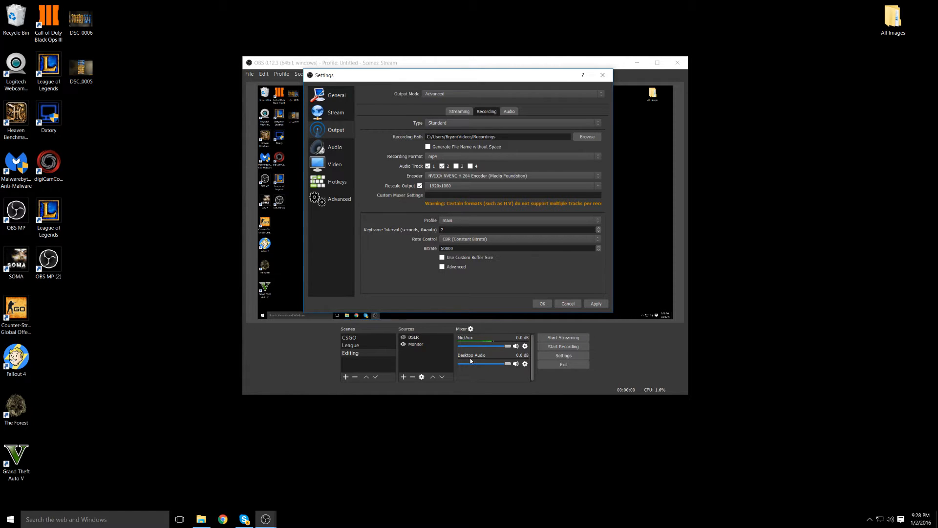
# Set recording rate control to CBR at 50000 bitrate, briefly checking the Streaming settings
pyautogui.click(442, 167)
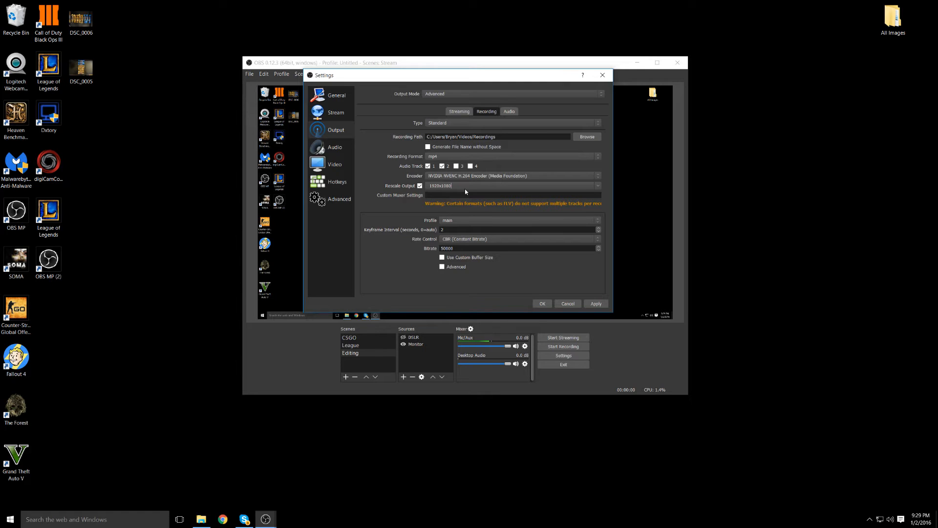
pyautogui.moveTo(410, 197)
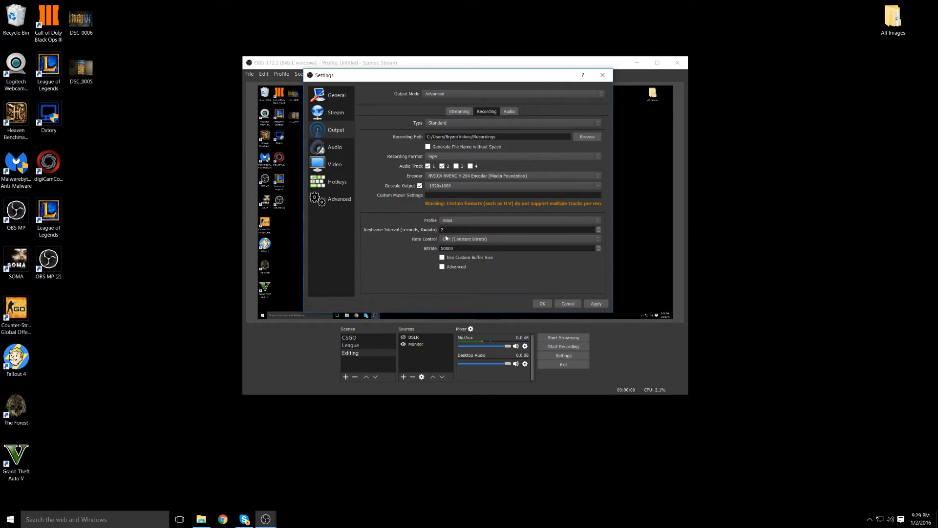
pyautogui.moveTo(408, 233)
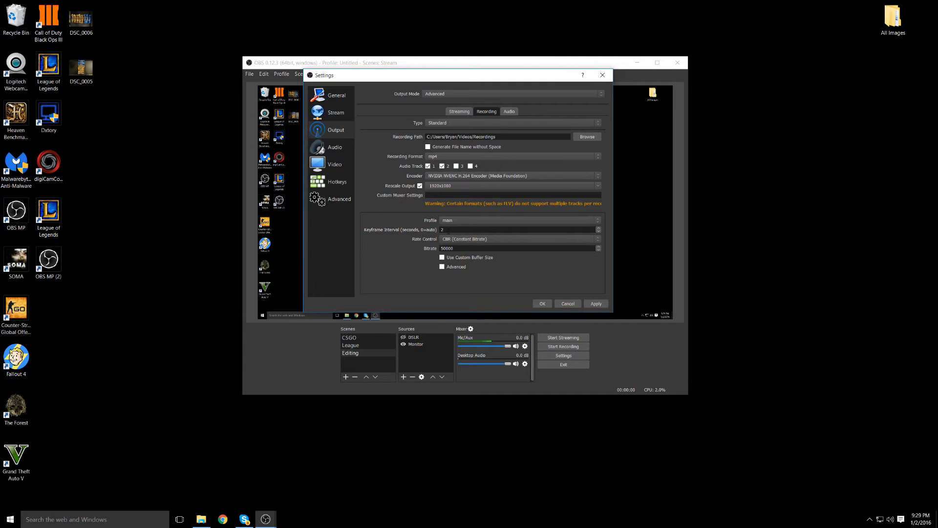
pyautogui.click(515, 230)
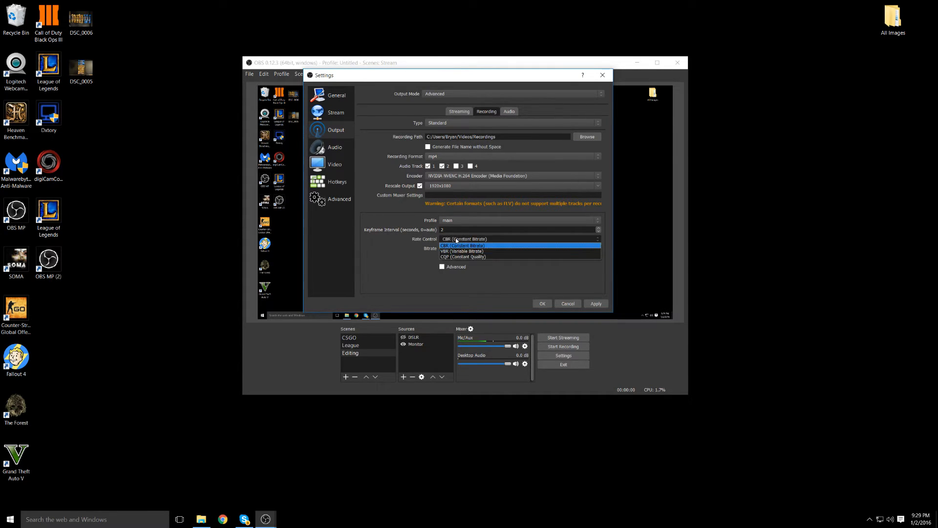
pyautogui.click(460, 245)
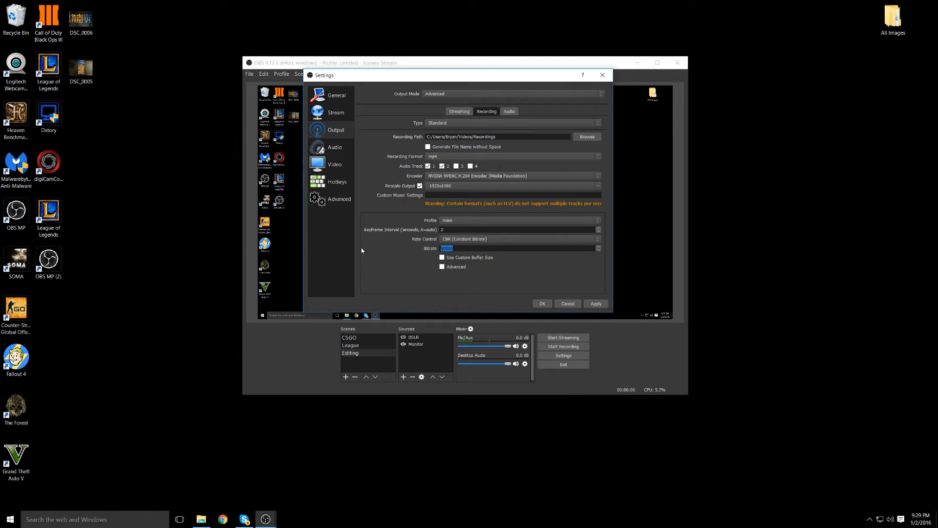
pyautogui.moveTo(460, 111)
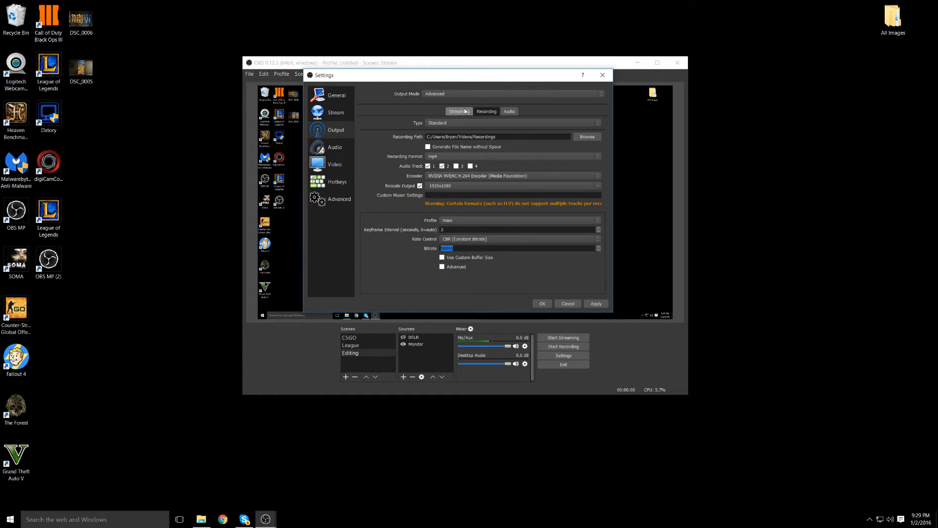
pyautogui.click(458, 111)
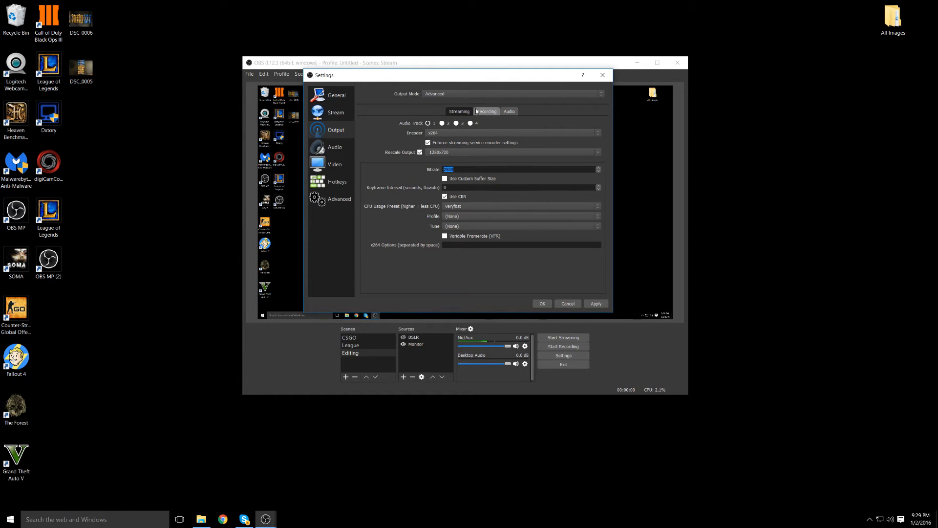
pyautogui.click(486, 112)
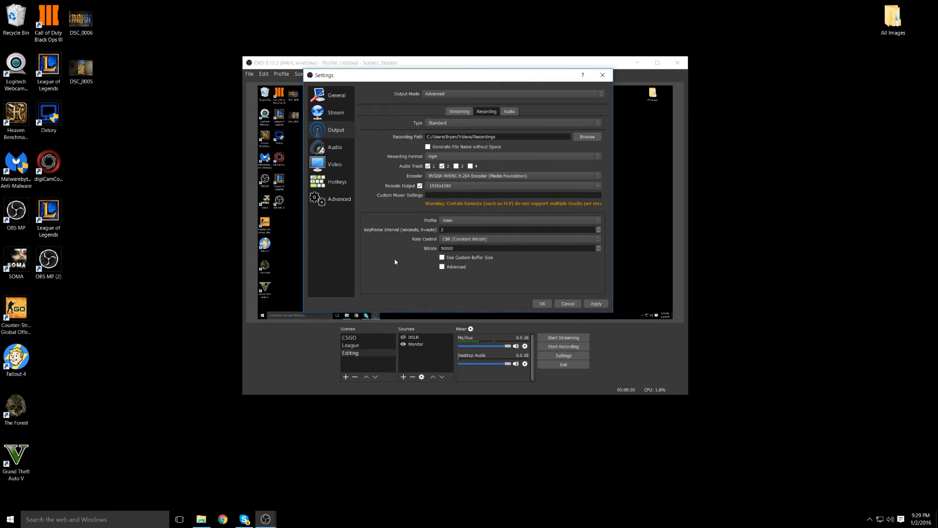
pyautogui.moveTo(476, 261)
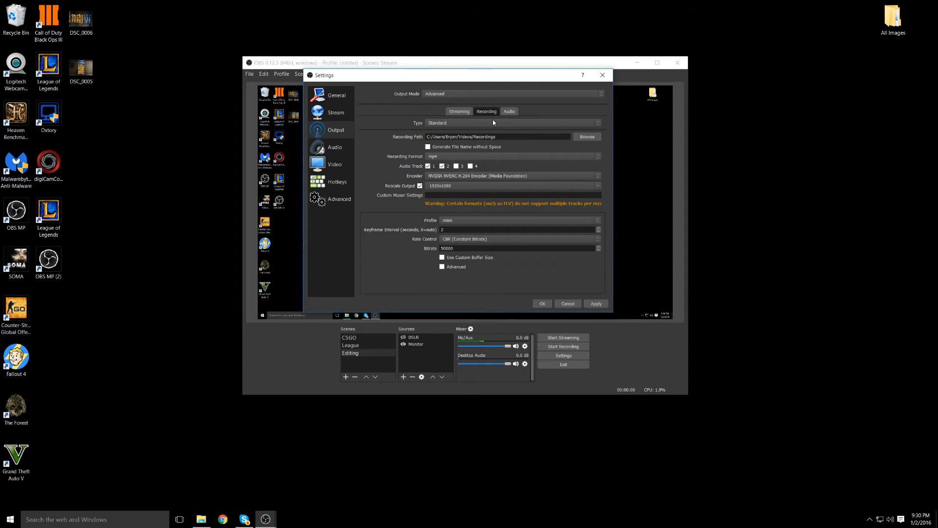
pyautogui.moveTo(468, 247)
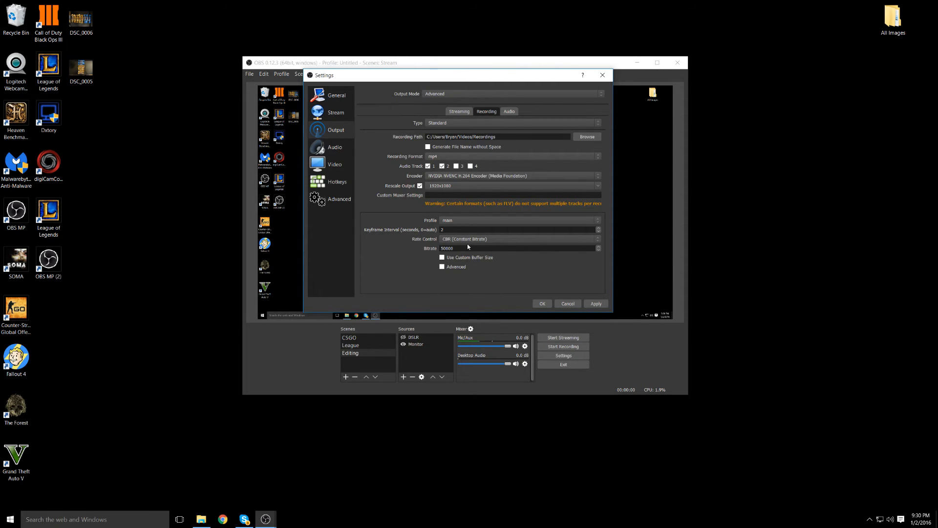
pyautogui.moveTo(378, 265)
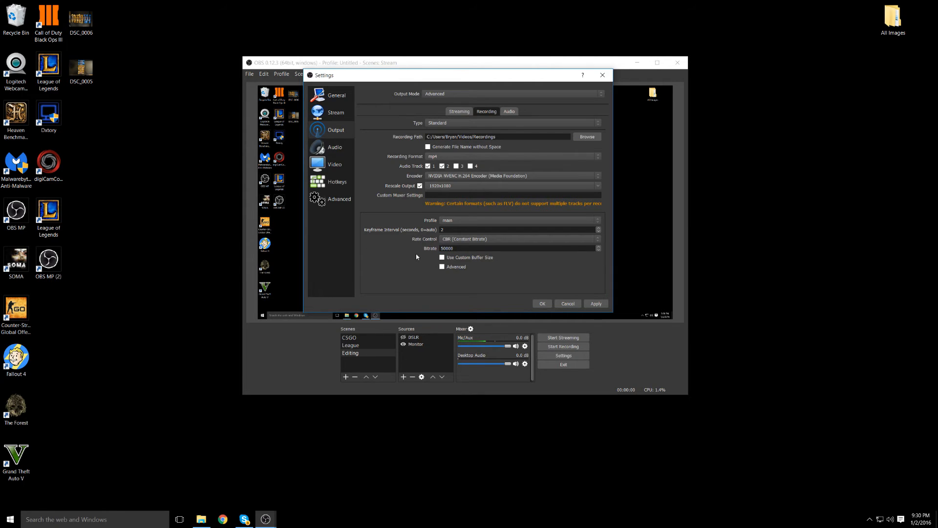
# Enable the recording encoder's Advanced options, then move to the Audio track bitrates
pyautogui.click(442, 267)
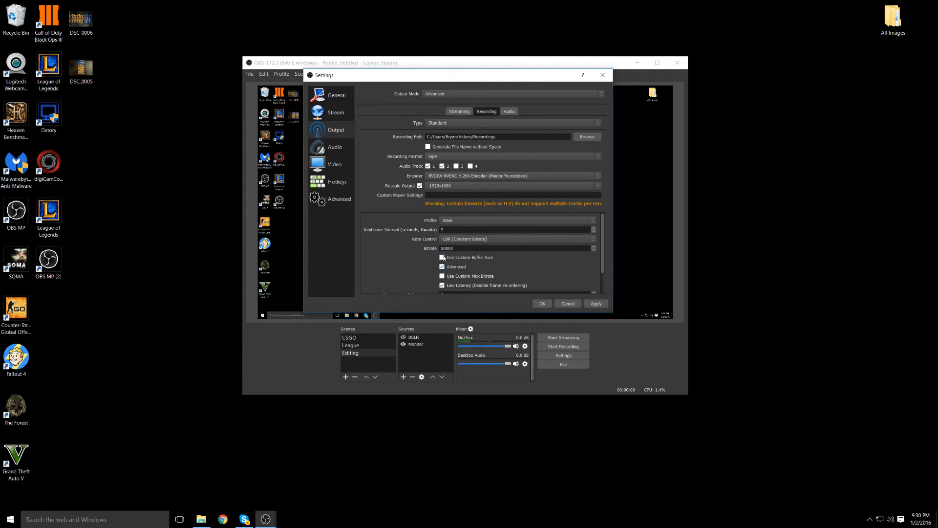
pyautogui.scroll(-3)
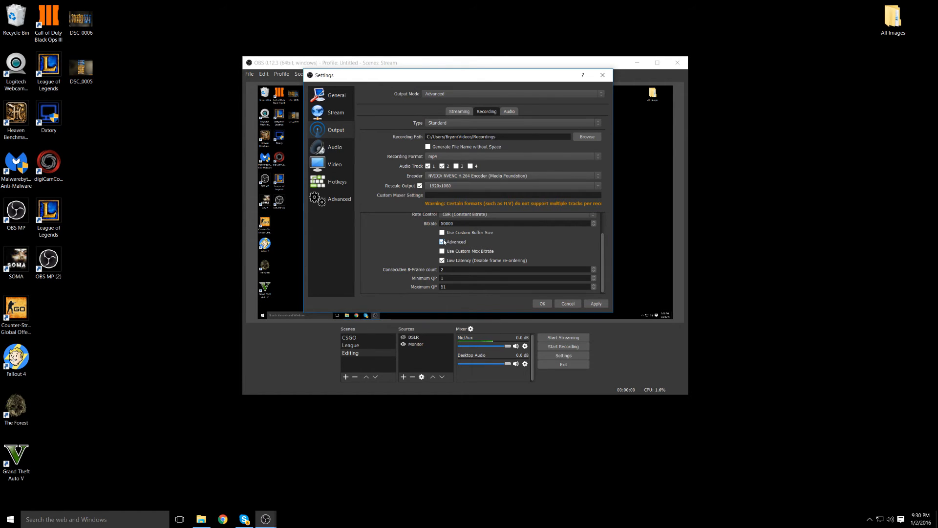
pyautogui.click(442, 242)
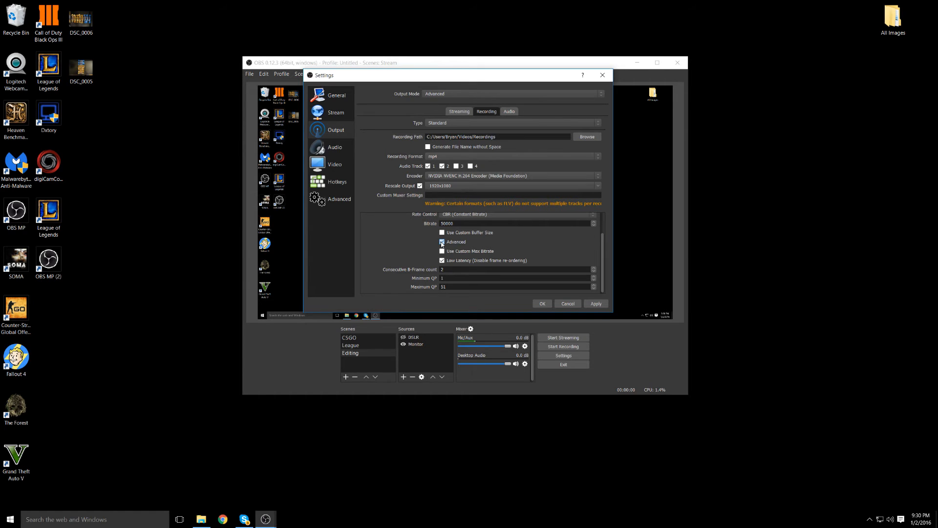
pyautogui.click(510, 111)
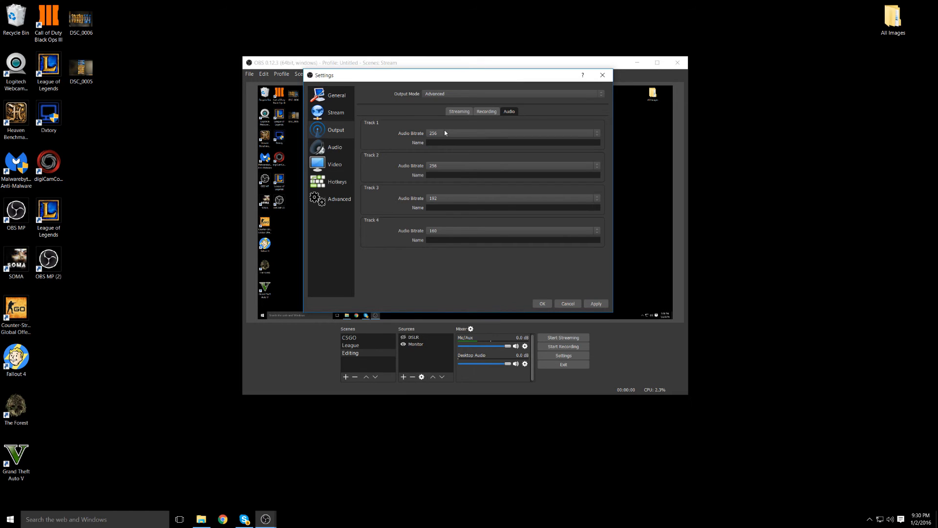
pyautogui.moveTo(402, 233)
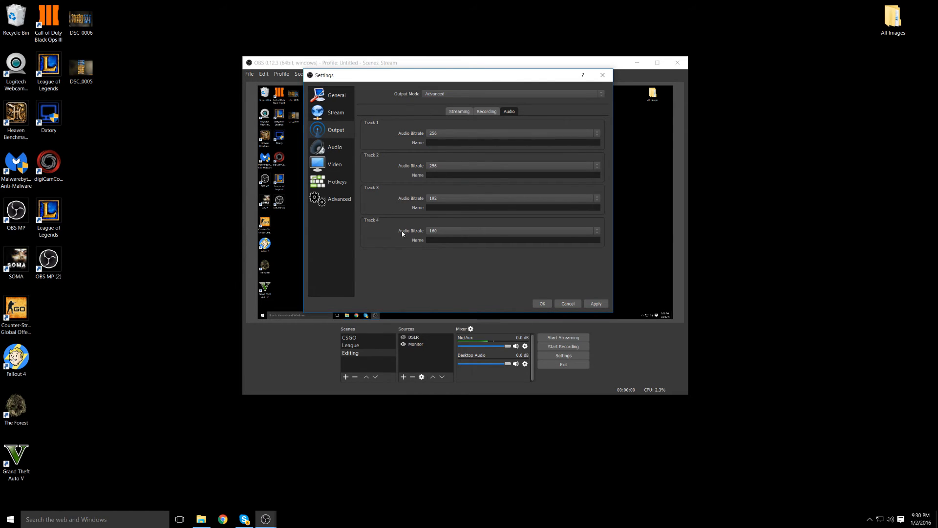
pyautogui.moveTo(463, 214)
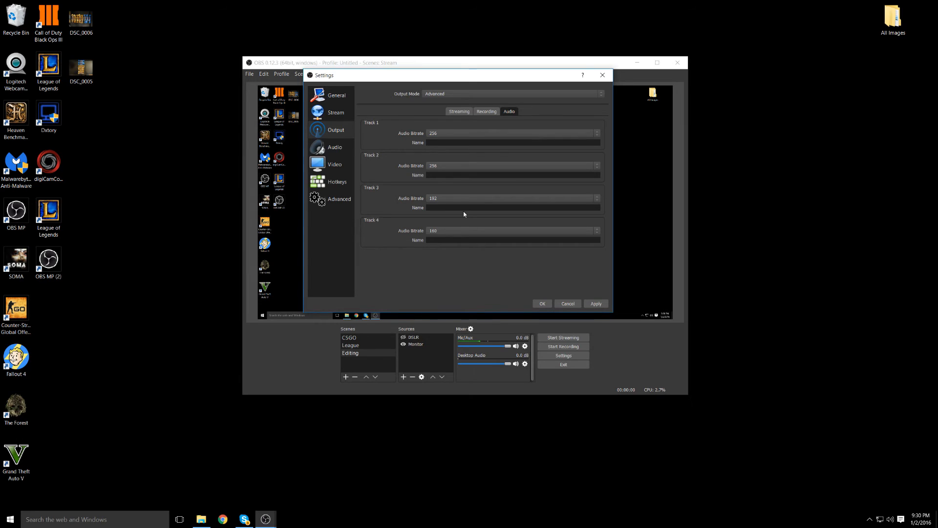
# Keep audio tracks 1 and 2 at 256 and apply the output settings
pyautogui.click(597, 133)
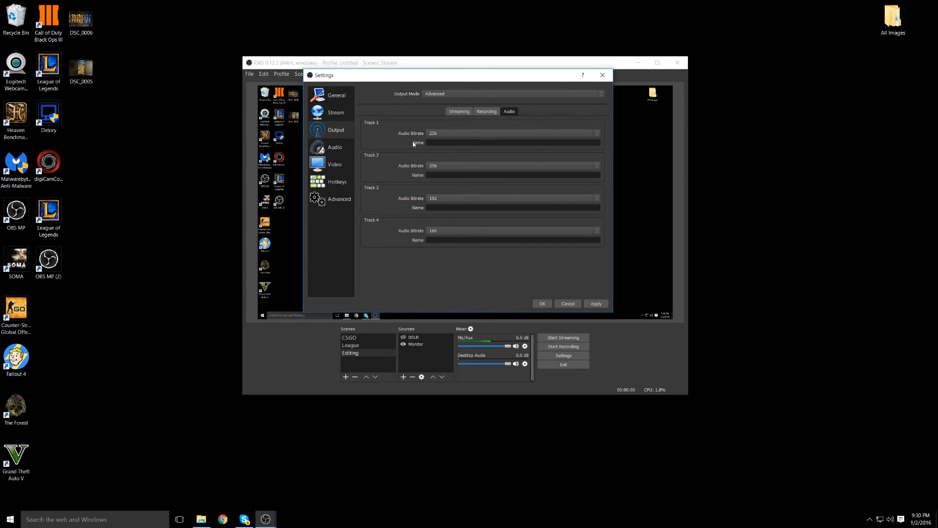
pyautogui.moveTo(390, 178)
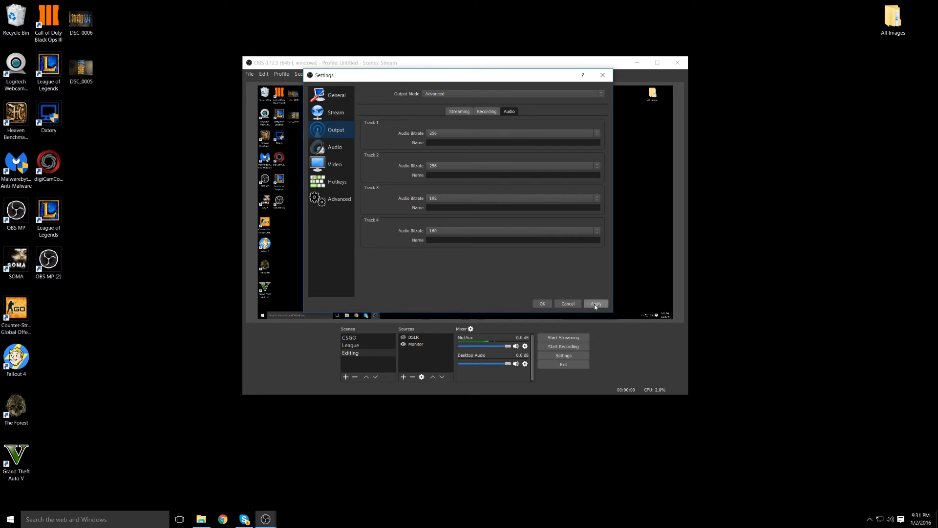
pyautogui.click(335, 163)
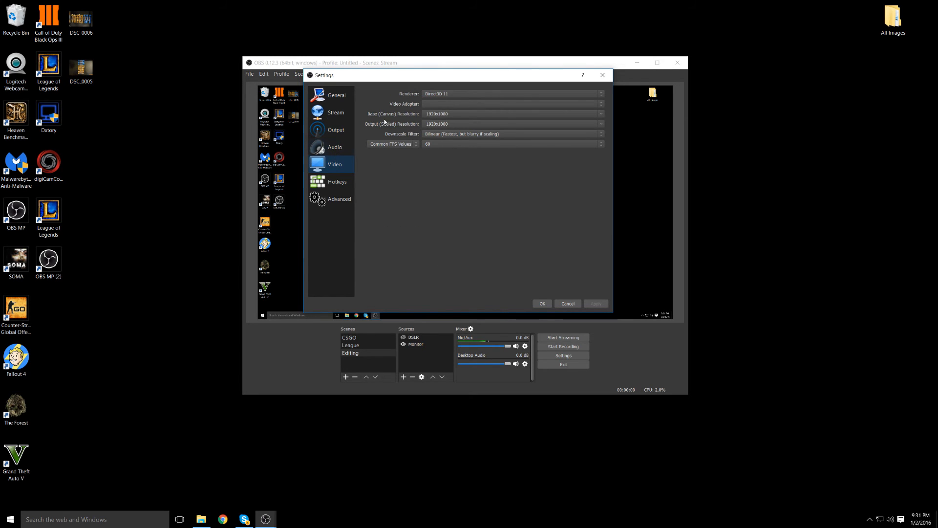
pyautogui.moveTo(406, 97)
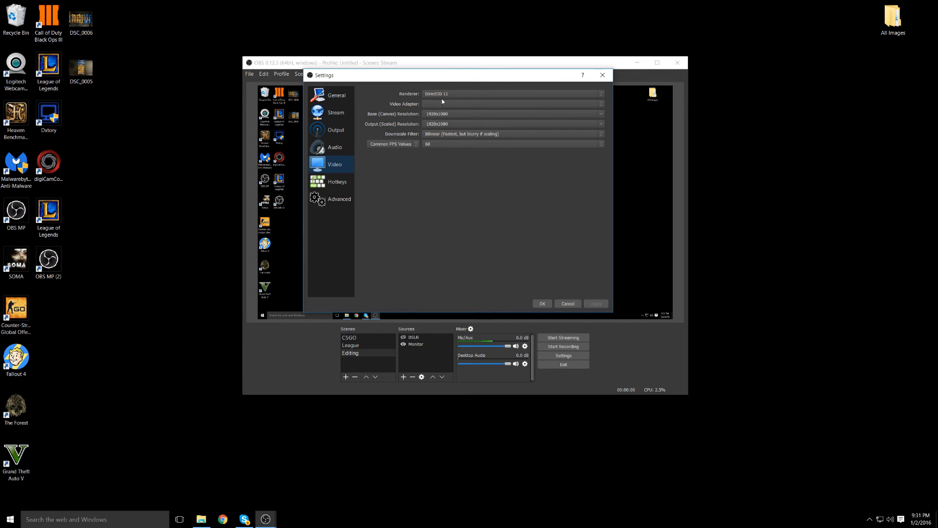
pyautogui.moveTo(465, 108)
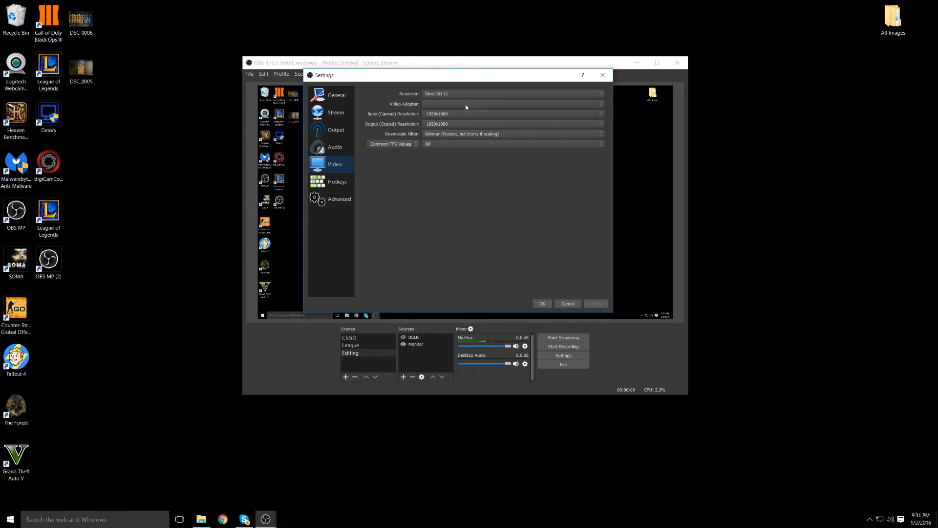
pyautogui.moveTo(265, 103)
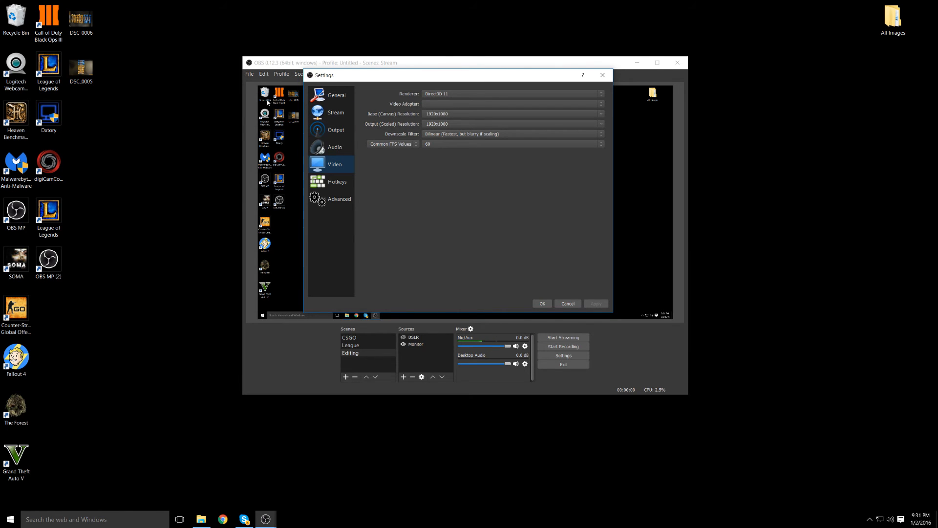
pyautogui.moveTo(276, 79)
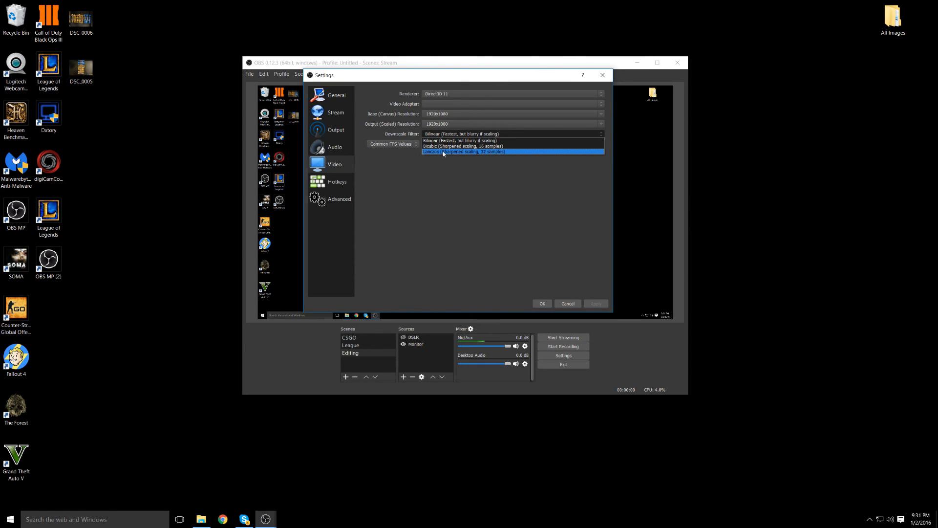
pyautogui.click(460, 141)
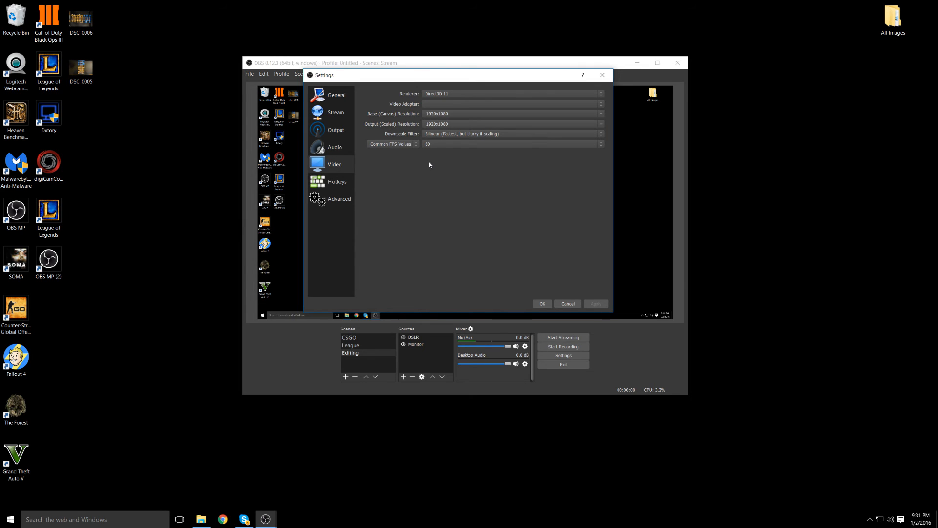
pyautogui.moveTo(435, 185)
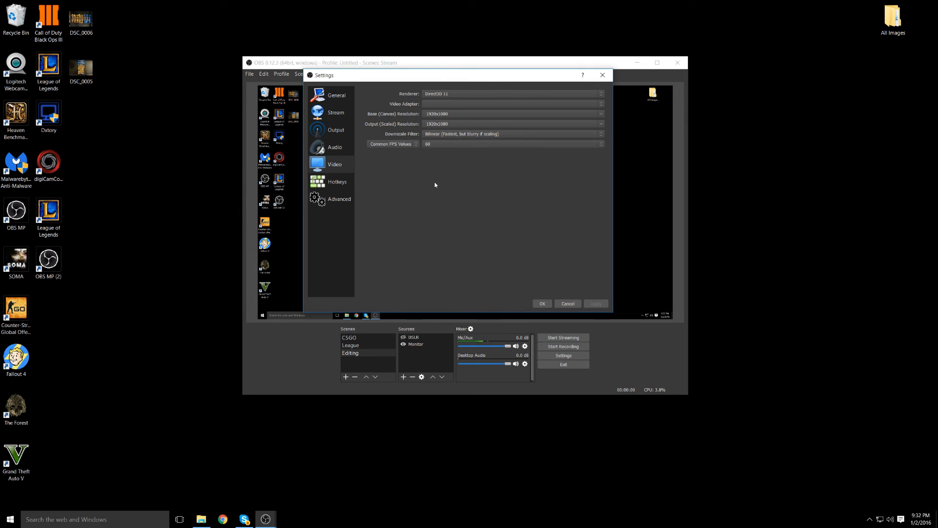
pyautogui.moveTo(429, 183)
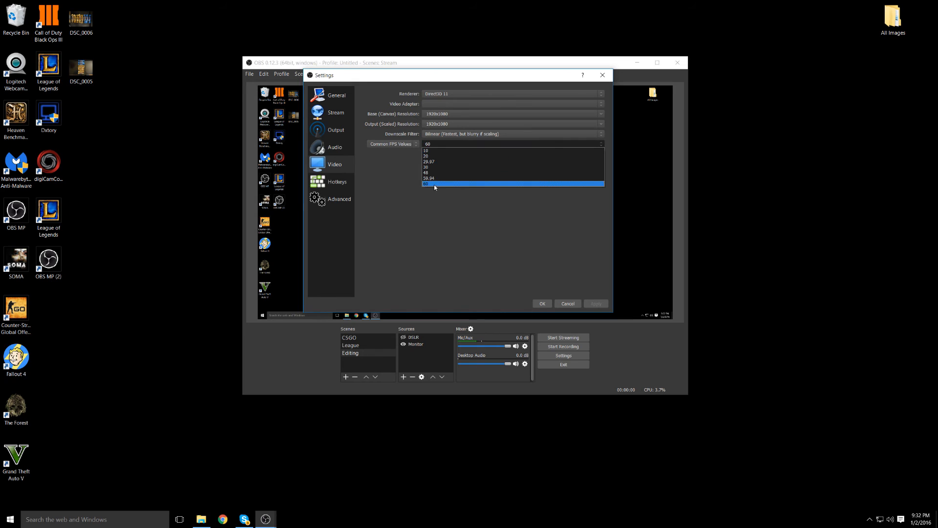
pyautogui.click(427, 183)
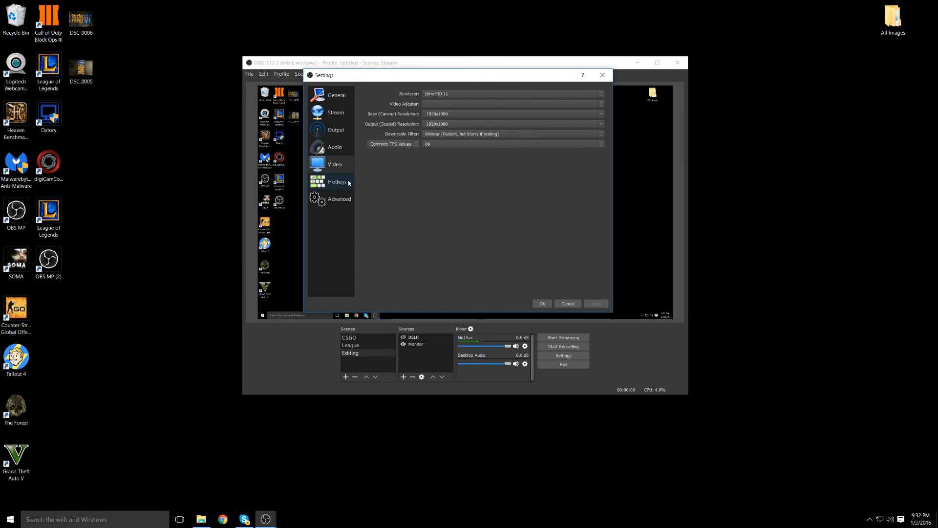
pyautogui.moveTo(549, 283)
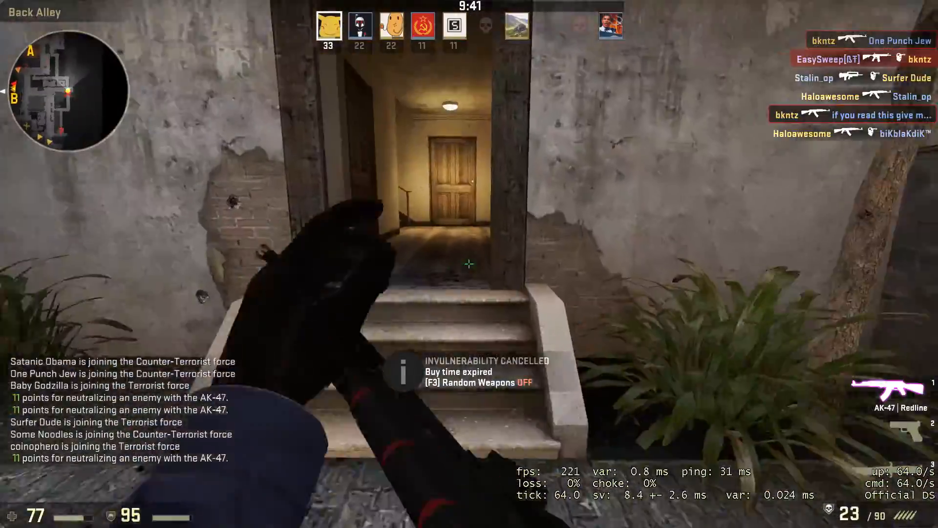
pyautogui.moveTo(469, 264)
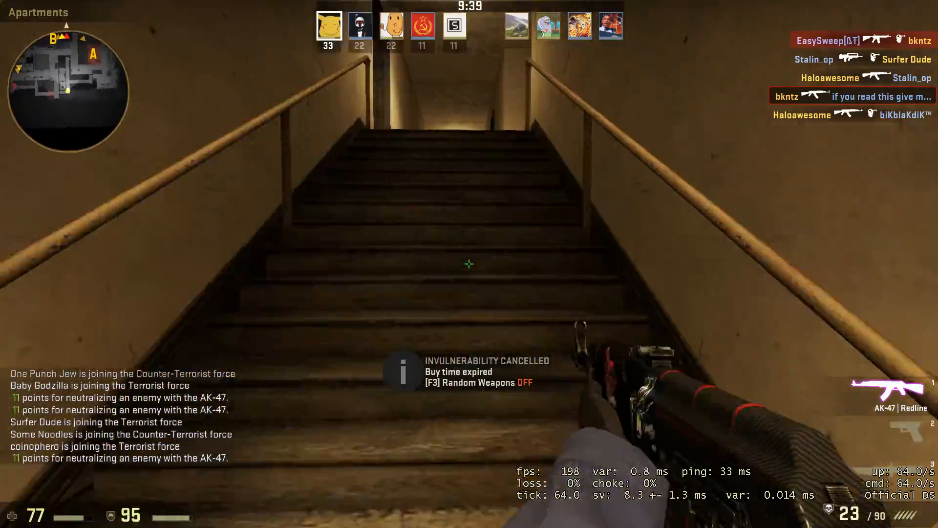